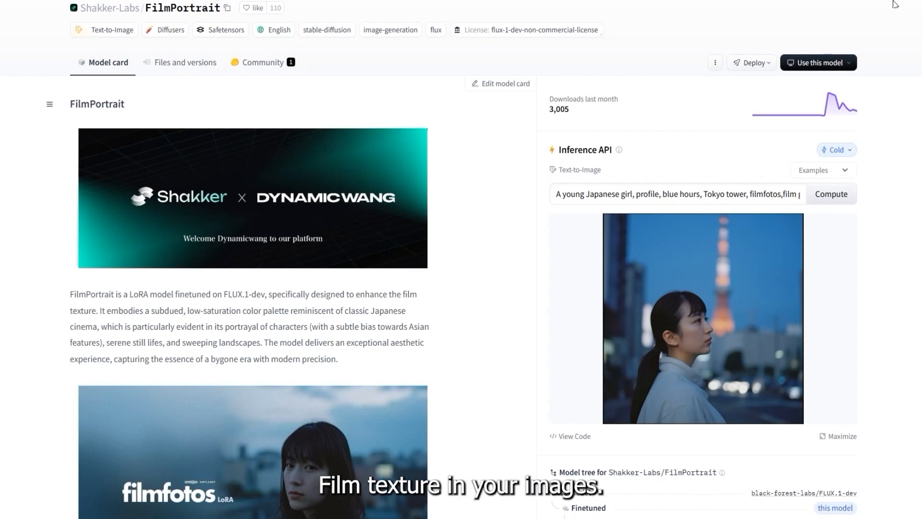
# Scroll the FilmPortrait model card to its trigger words and select 'filmfotos'
pyautogui.scroll(-3)
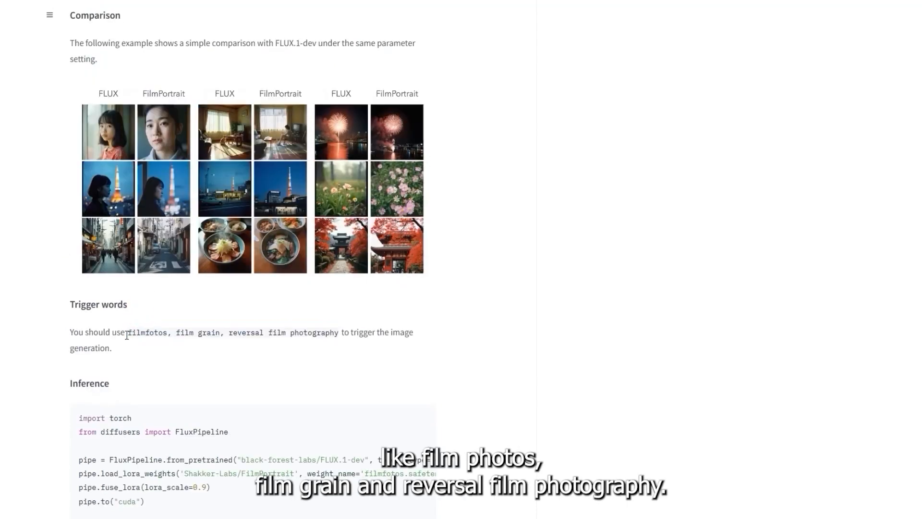
pyautogui.doubleClick(146, 332)
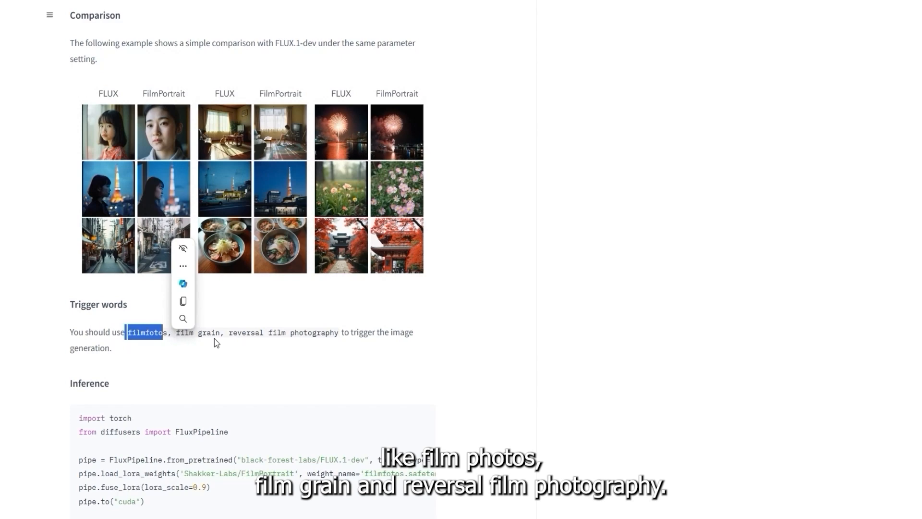
pyautogui.scroll(-3)
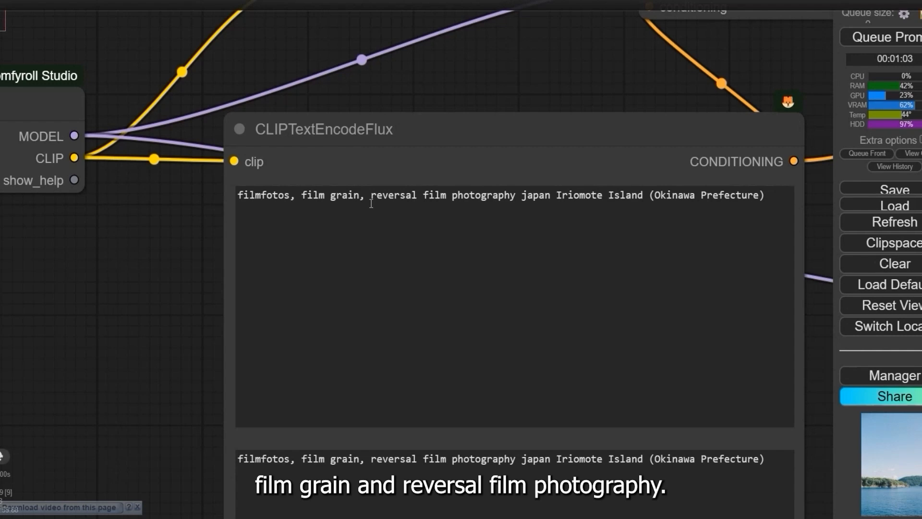
# Select the prompt text in CLIPTextEncodeFlux to prepend 'filmfotos, film grain, reversal film photography'
pyautogui.moveTo(514, 195); pyautogui.dragTo(764, 195)
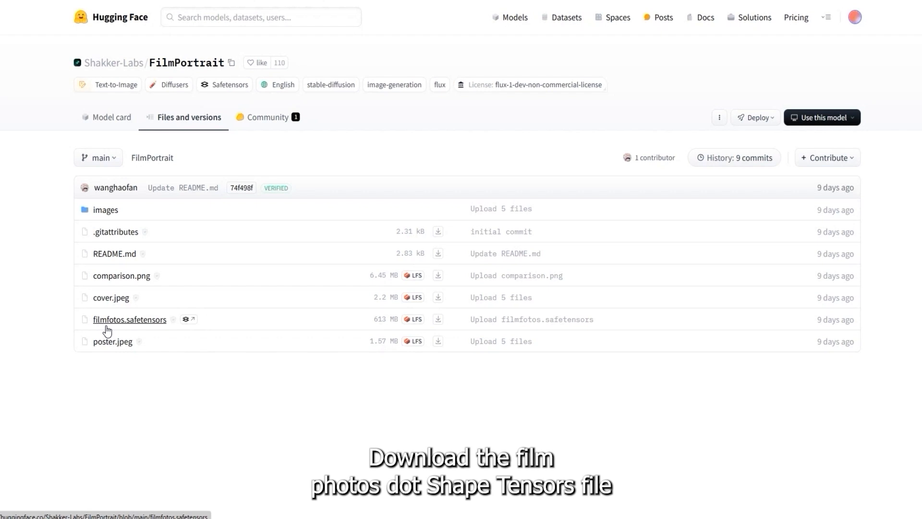
pyautogui.moveTo(360, 323)
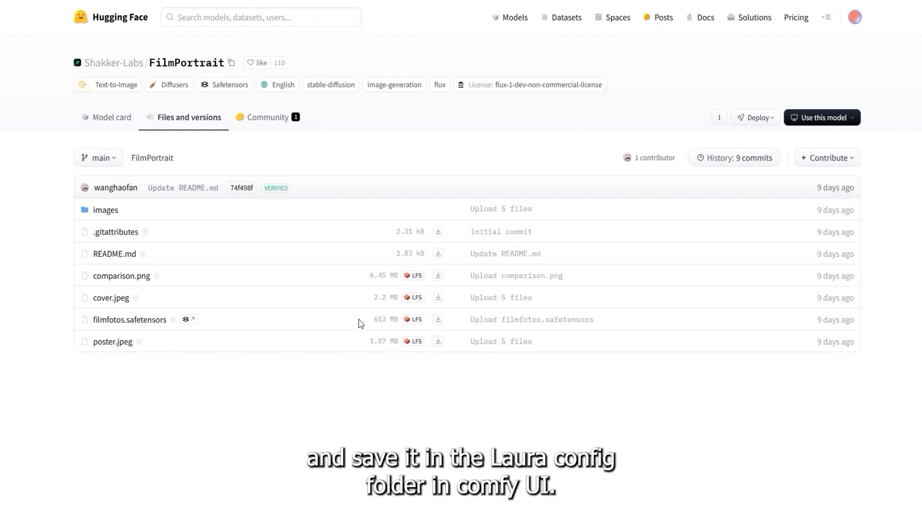
# Get download options for the 613 MB filmfotos.safetensors LoRA file
pyautogui.rightClick(438, 318)
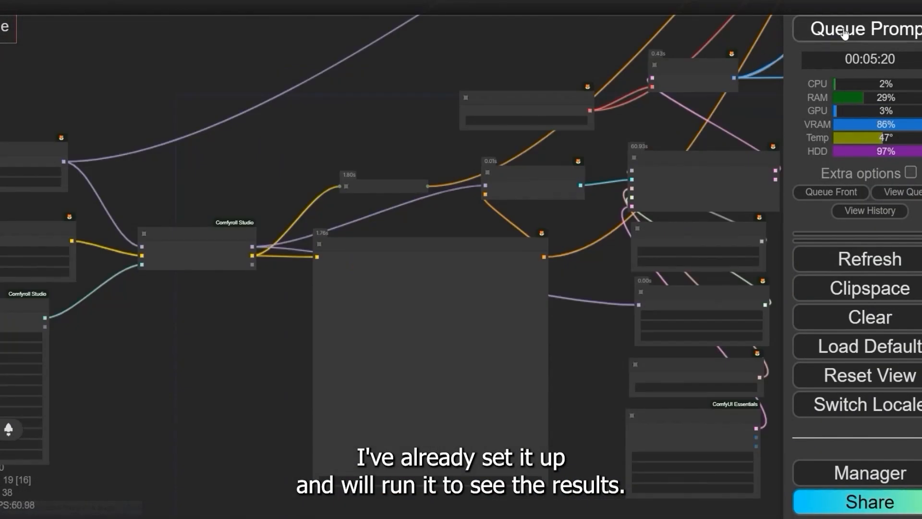
# Queue the prompt to generate and upscale the kimono portrait
pyautogui.click(867, 28)
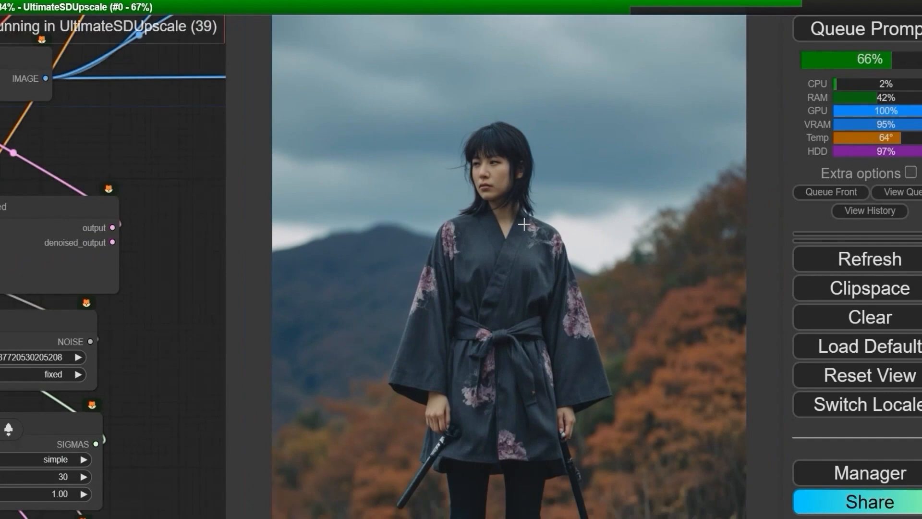